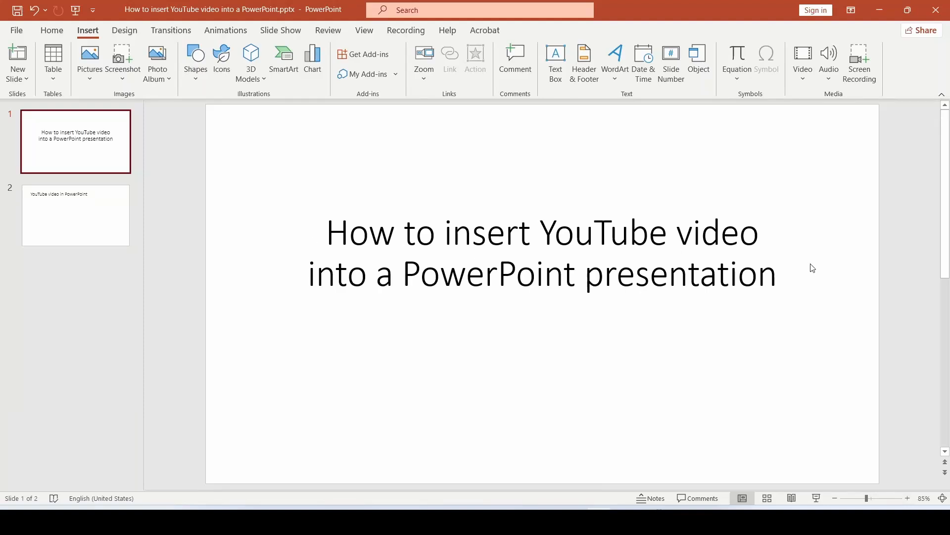
{"action": "mouse_move", "coordinate": [279, 329]}
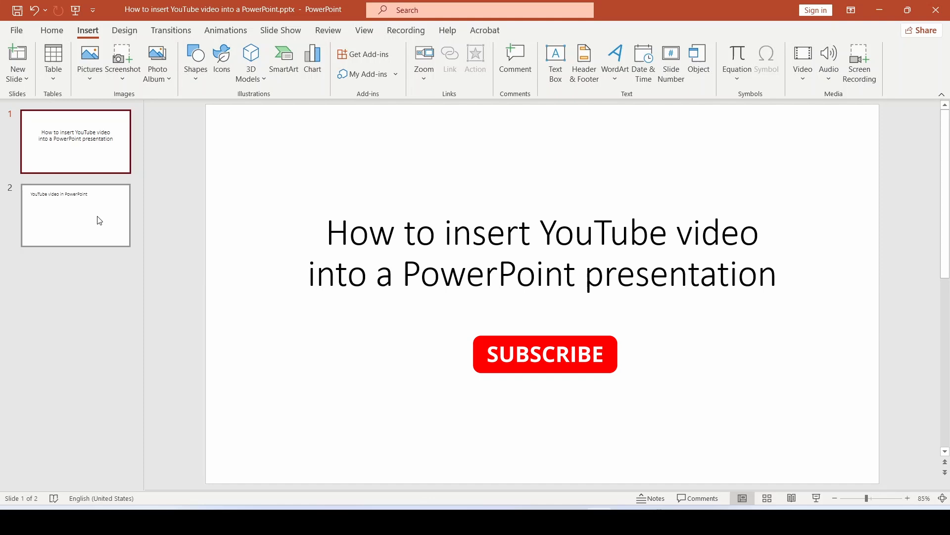
Step: Go to slide 2, 'YouTube video in PowerPoint', with its empty content placeholder
{"action": "left_click", "coordinate": [76, 216]}
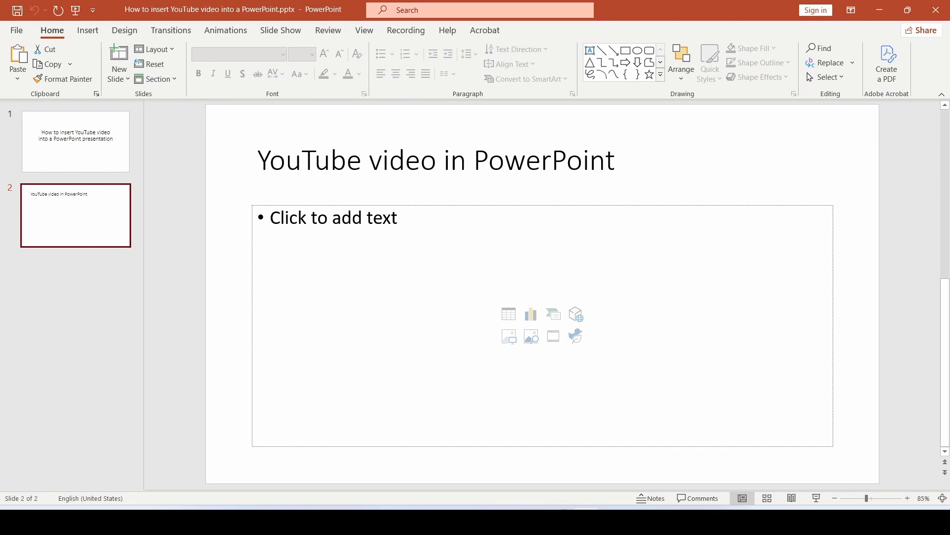
Step: Start an online video insert and paste the YouTube address so its preview appears
{"action": "left_click", "coordinate": [87, 29]}
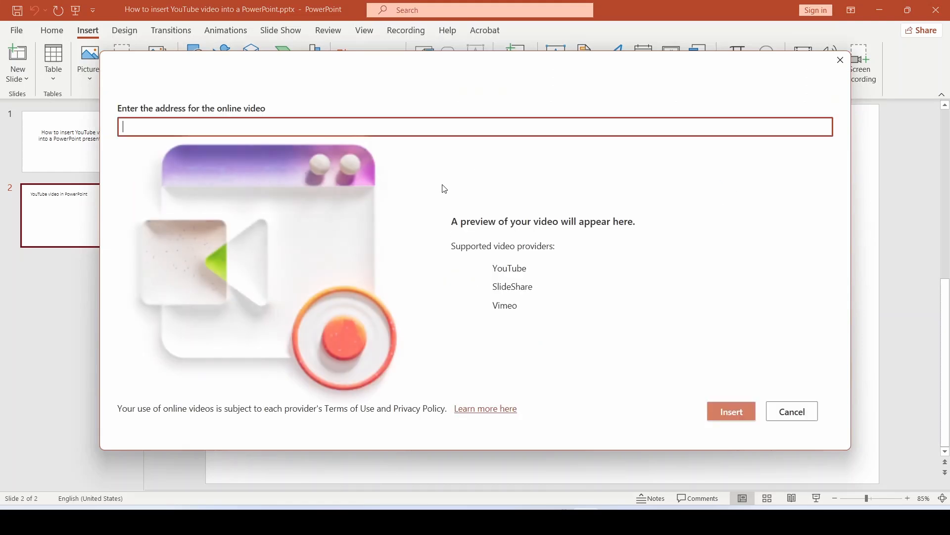
{"action": "mouse_move", "coordinate": [522, 270]}
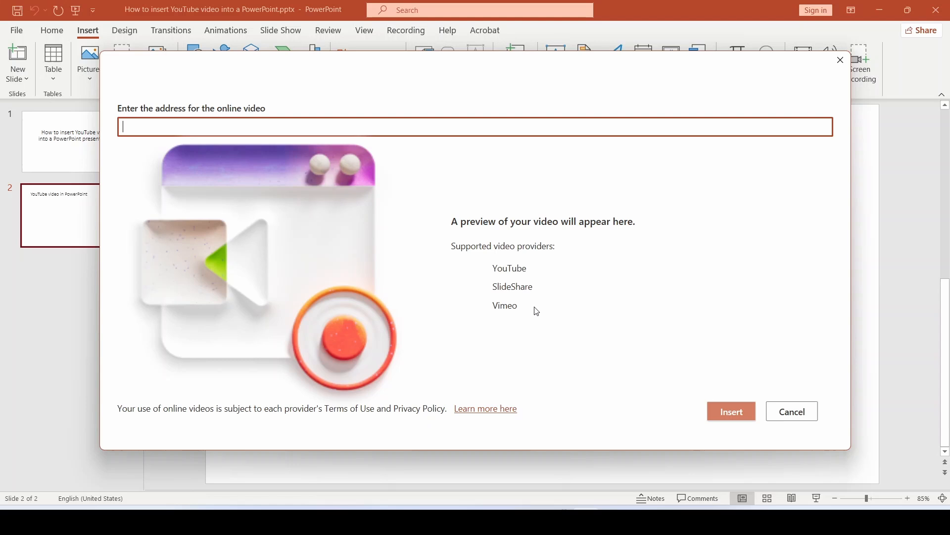
{"action": "mouse_move", "coordinate": [218, 119]}
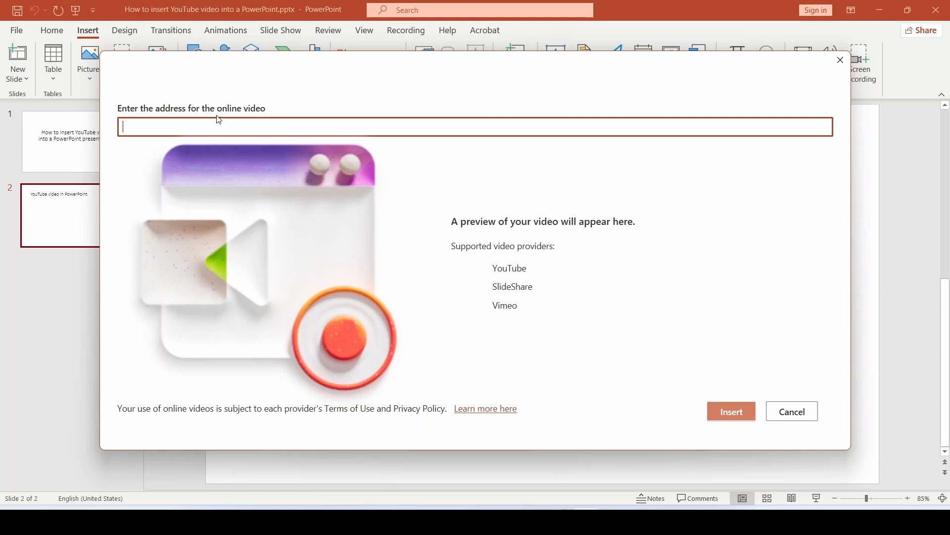
{"action": "key", "text": "ctrl+v"}
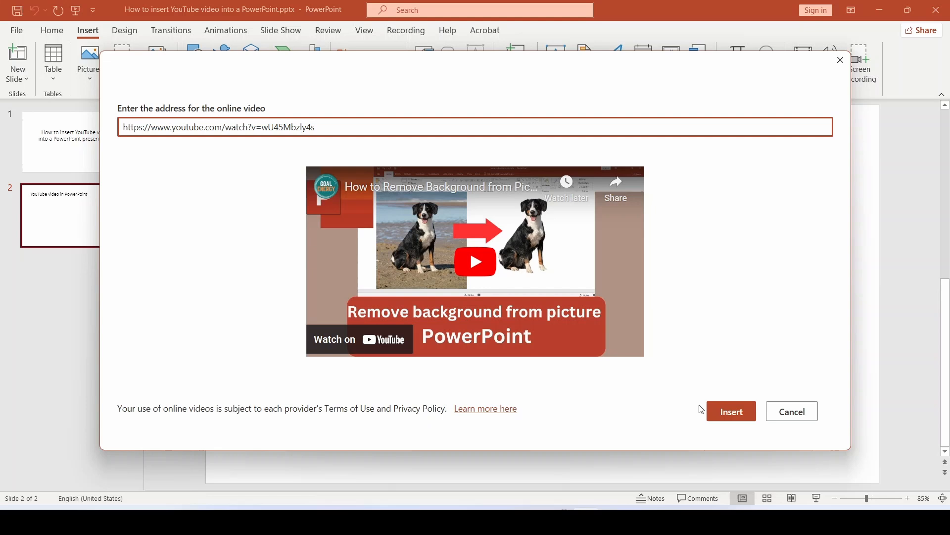
Step: Embed the previewed YouTube video on slide 2 and reselect it beneath the title
{"action": "left_click", "coordinate": [791, 411]}
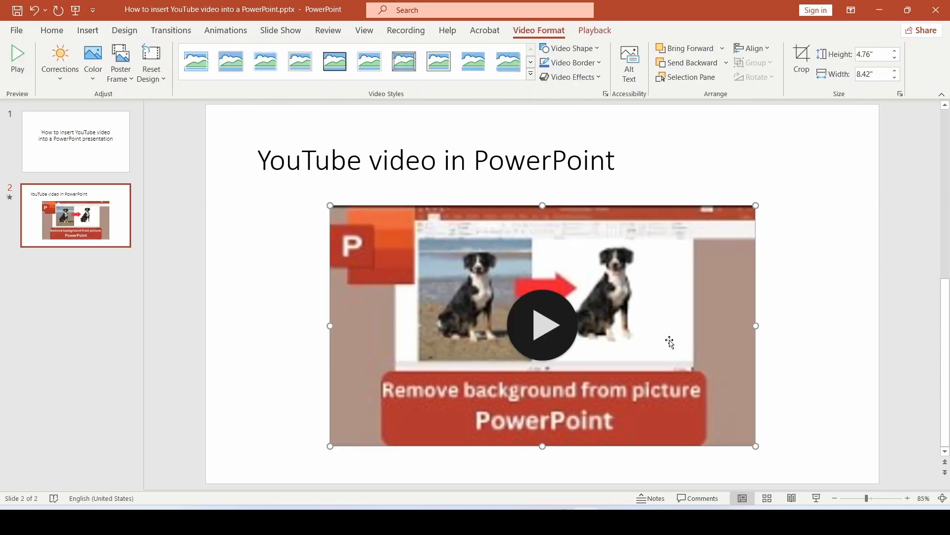
{"action": "left_click", "coordinate": [782, 350]}
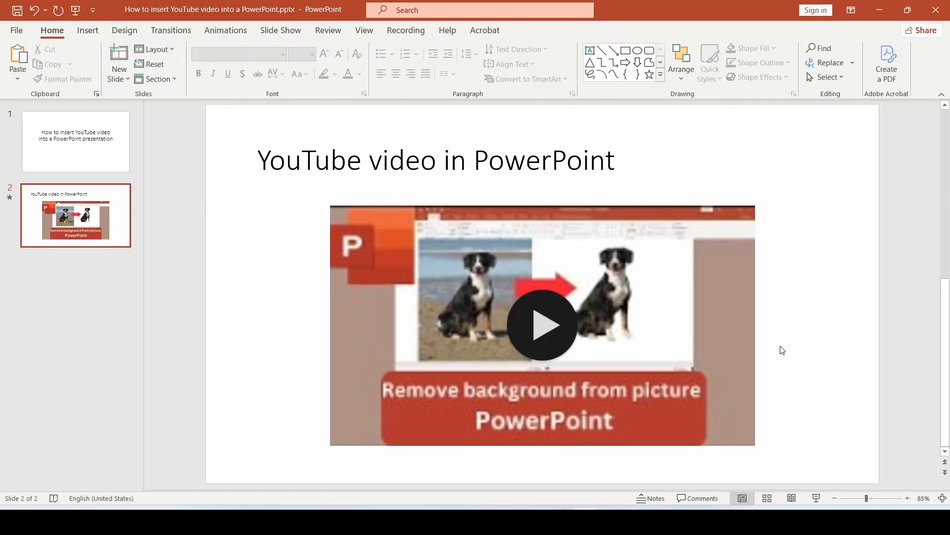
{"action": "left_click", "coordinate": [543, 324]}
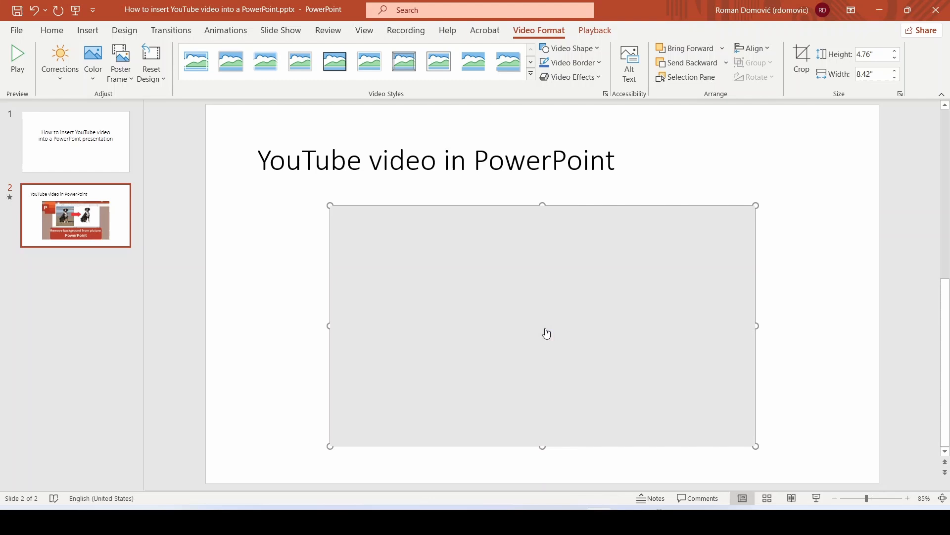
{"action": "mouse_move", "coordinate": [790, 335]}
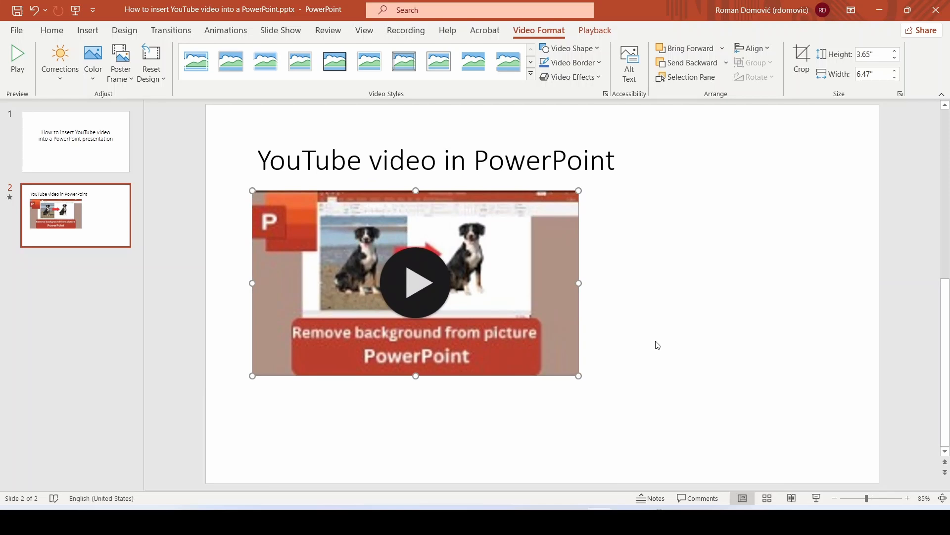
Step: Reset the video's size, apply a video style, and give it an oval shape
{"action": "left_click", "coordinate": [299, 60]}
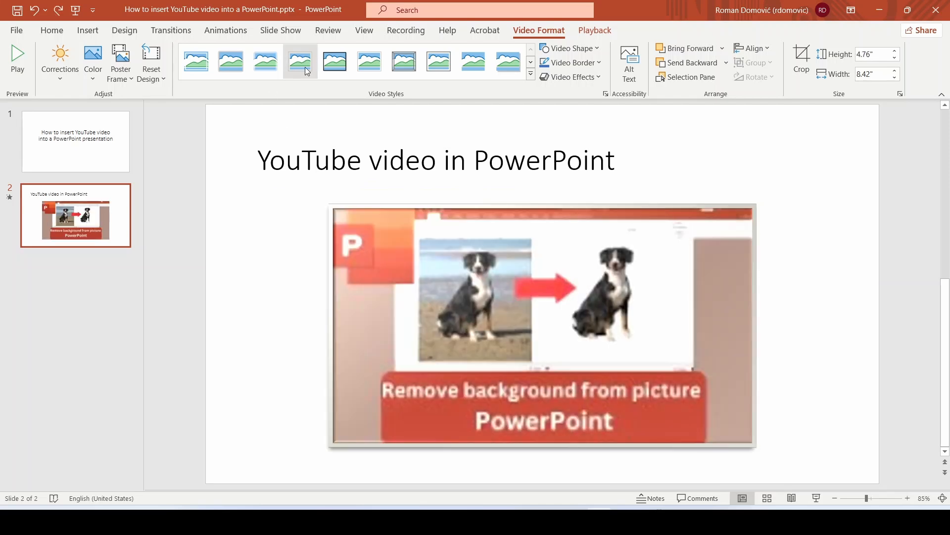
{"action": "left_click", "coordinate": [404, 61]}
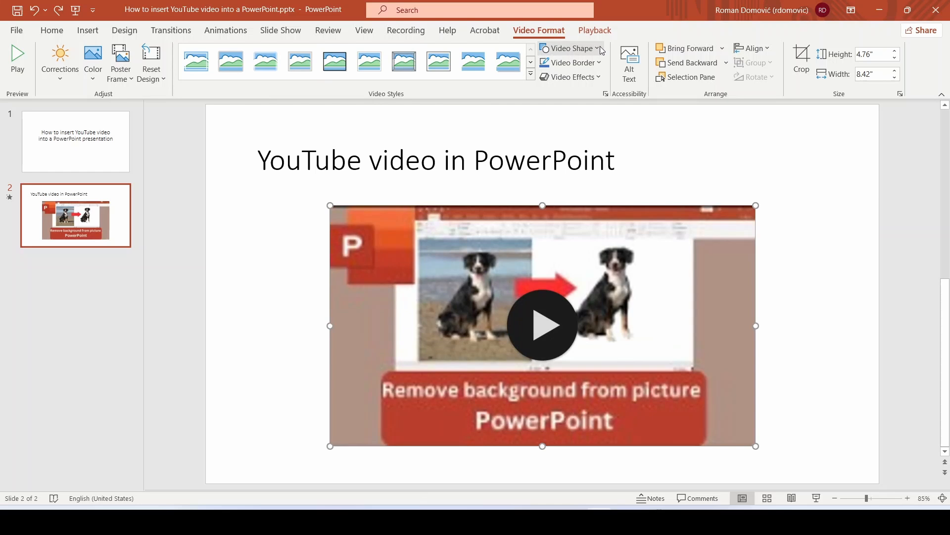
{"action": "left_click", "coordinate": [569, 49]}
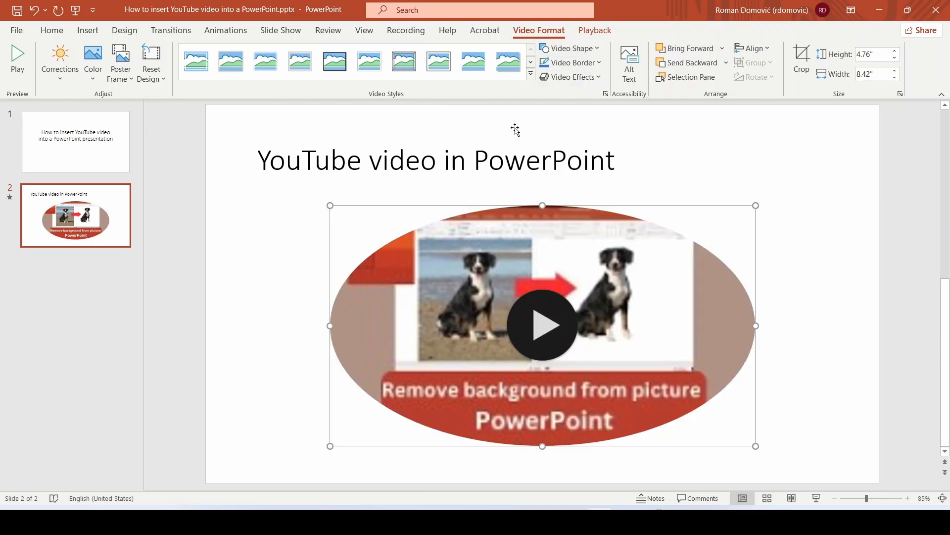
{"action": "left_click", "coordinate": [570, 77]}
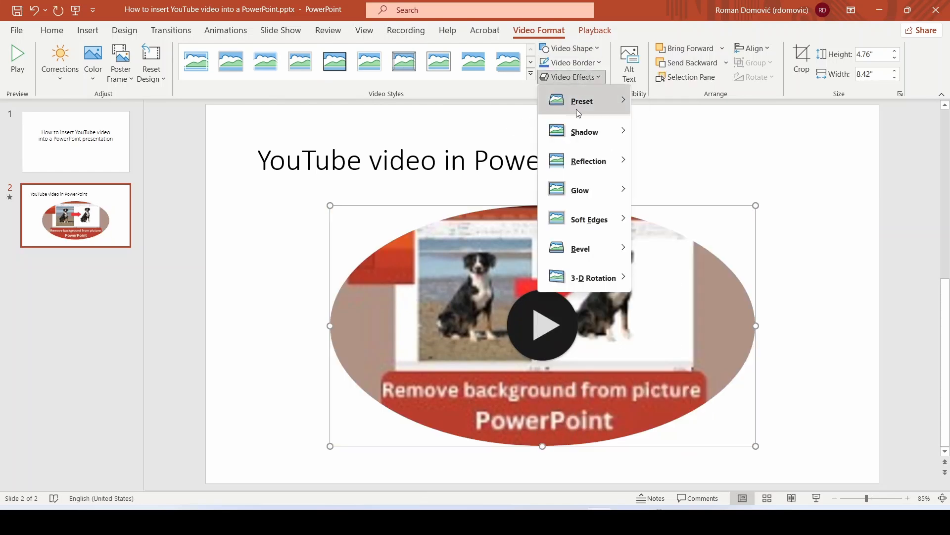